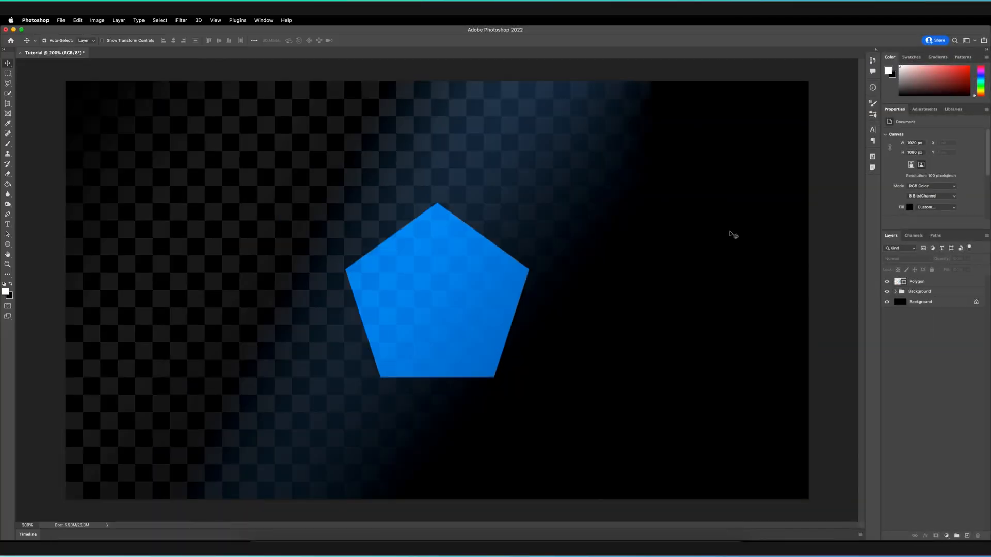
Select the Polygon layer holding the blue pentagon in the Layers panel
{"action": "left_click", "coordinate": [916, 281]}
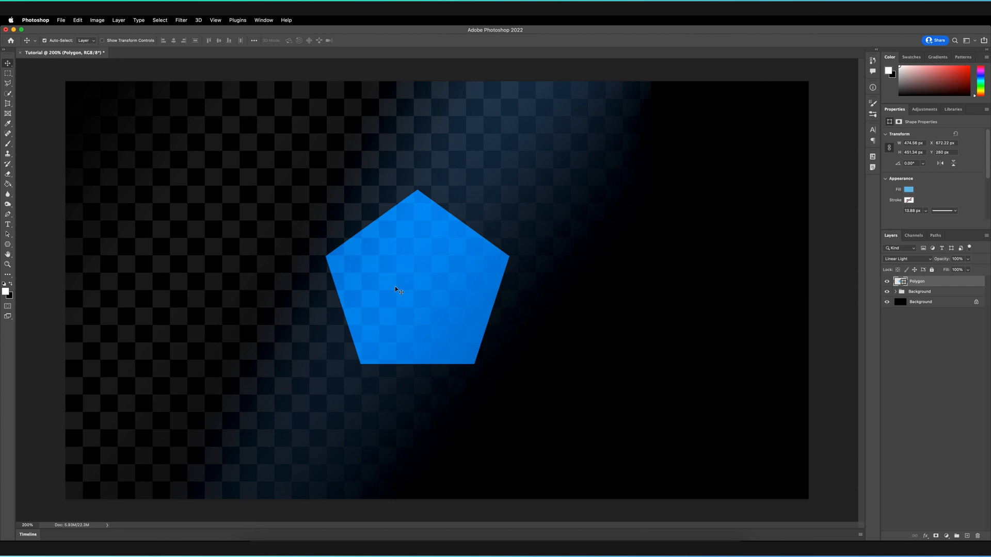
Copy and paste the Polygon layer, then offset the pasted pentagon copy down and to the right
{"action": "key", "text": "cmd+c"}
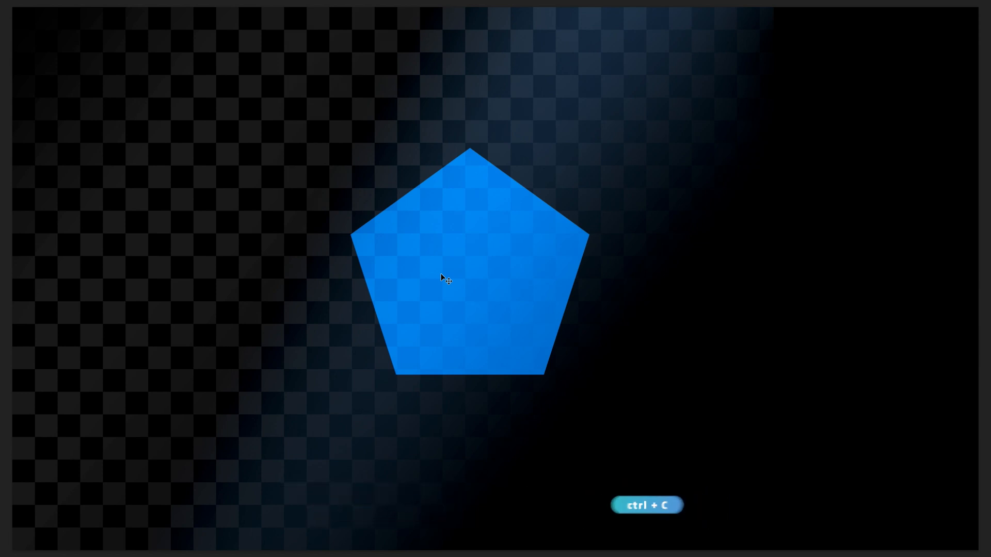
{"action": "key", "text": "ctrl+v"}
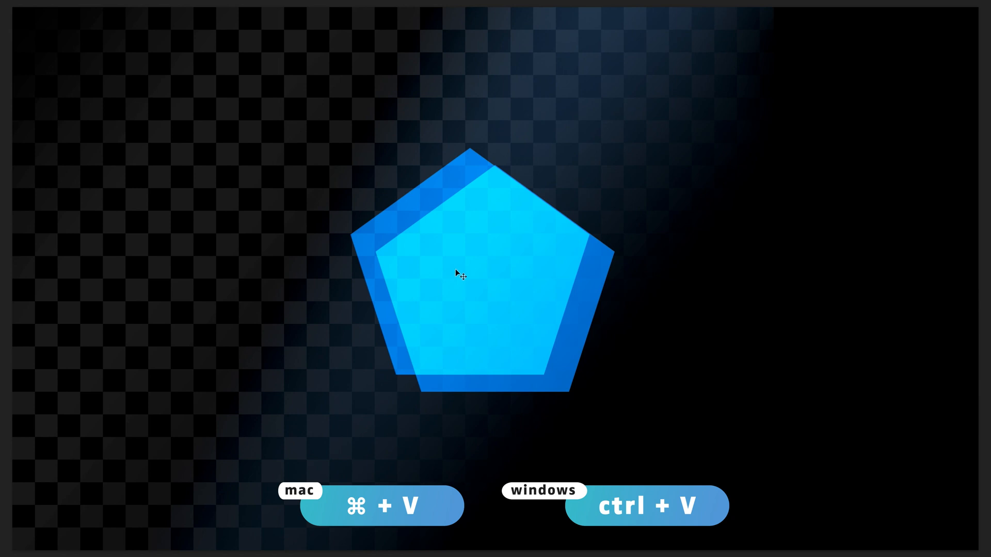
{"action": "left_click_drag", "start_coordinate": [460, 275], "coordinate": [581, 345]}
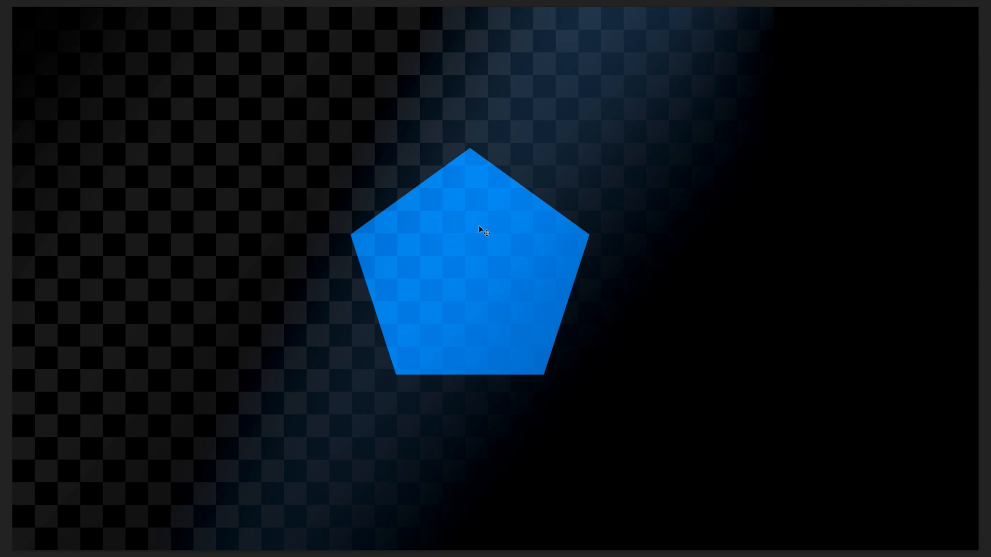
{"action": "mouse_move", "coordinate": [482, 243]}
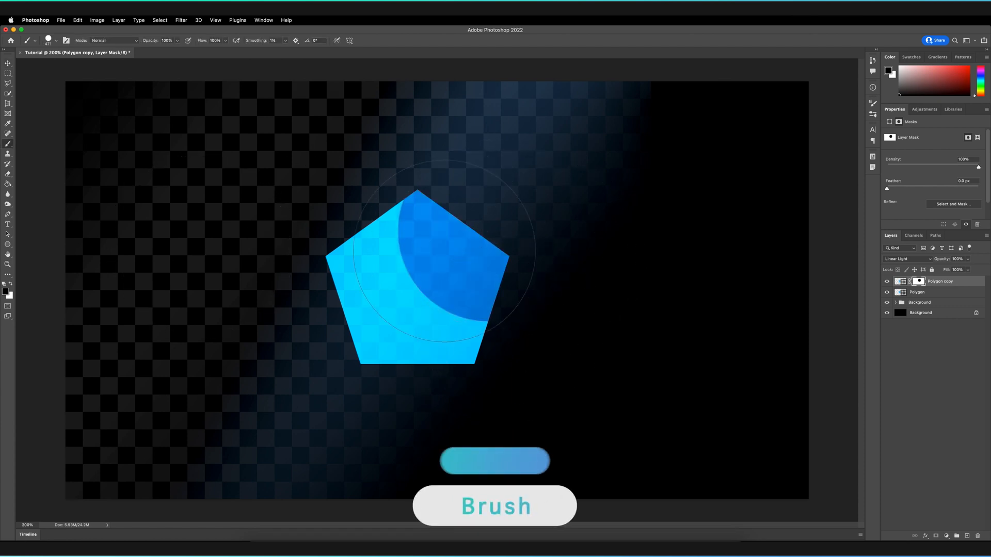
Switch to the Brush tool to paint on the Polygon copy's layer mask
{"action": "key", "text": "b"}
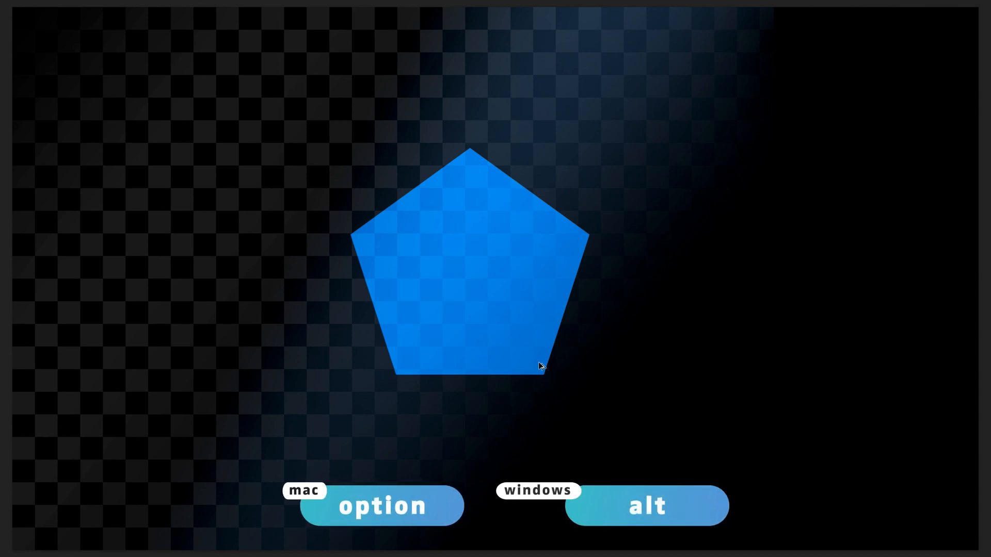
{"action": "mouse_move", "coordinate": [454, 260]}
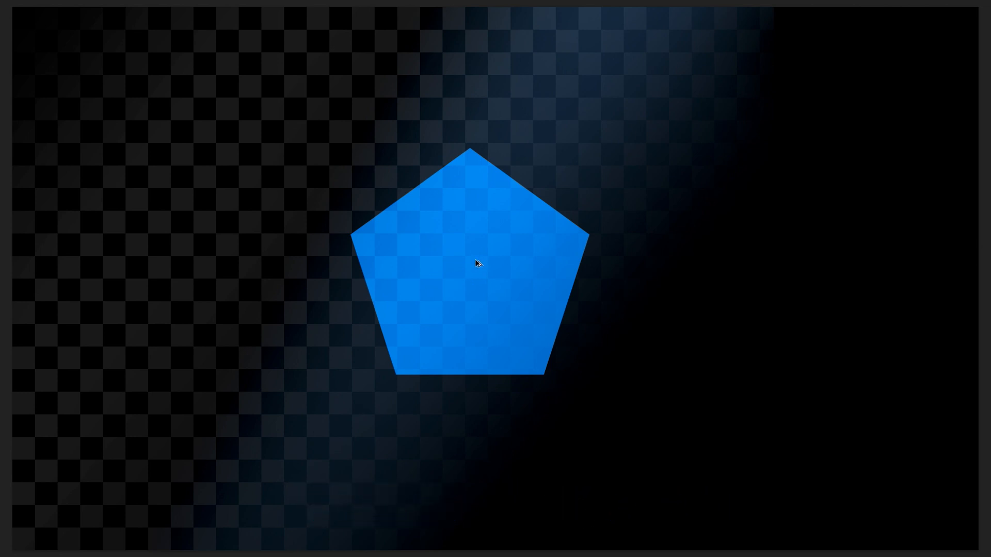
{"action": "mouse_move", "coordinate": [453, 257]}
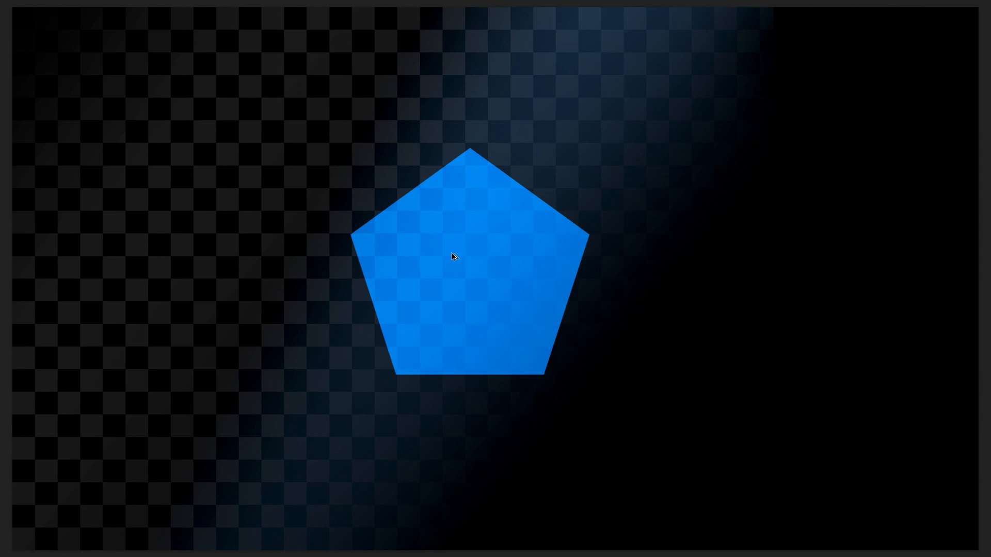
Alt-drag a duplicate pentagon to the right and Shift-constrain it level beside the original
{"action": "left_click", "coordinate": [464, 283]}
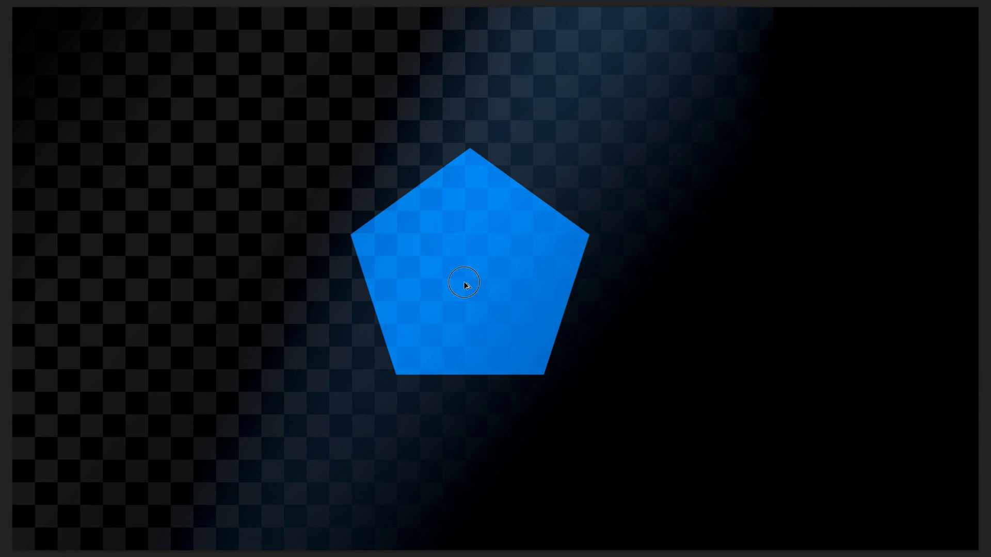
{"action": "left_click_drag", "start_coordinate": [464, 284], "coordinate": [562, 284]}
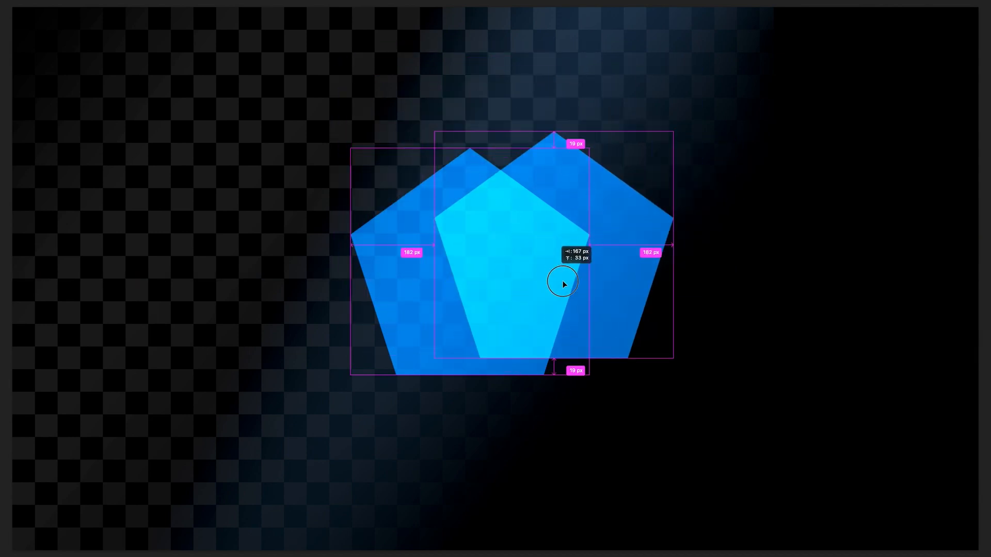
{"action": "left_click_drag", "start_coordinate": [562, 282], "coordinate": [753, 288]}
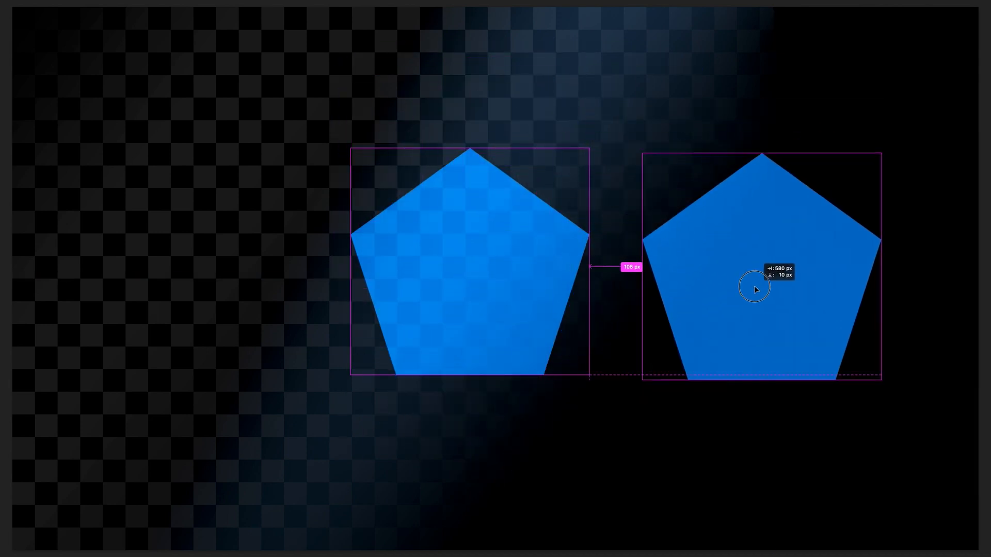
{"action": "left_click_drag", "start_coordinate": [753, 289], "coordinate": [729, 284]}
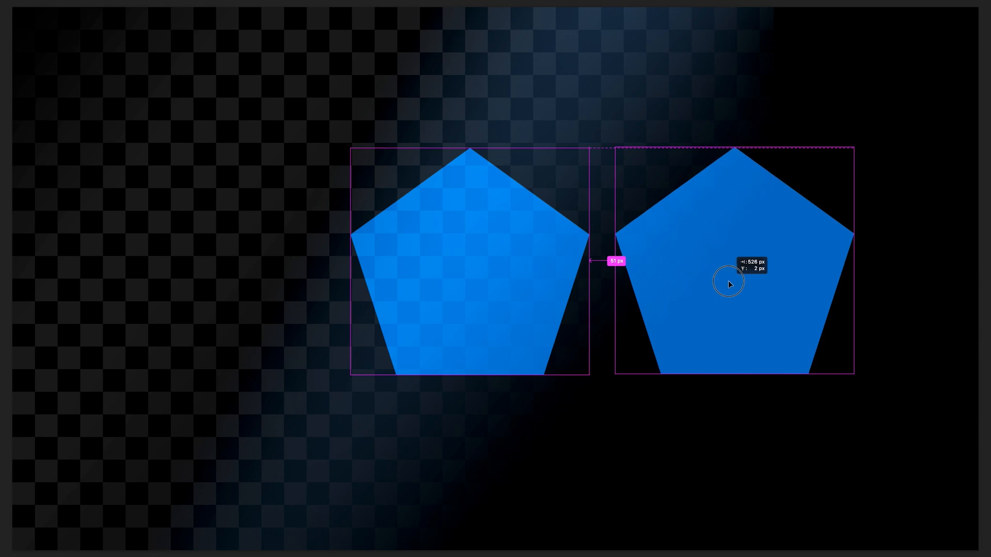
{"action": "left_click_drag", "start_coordinate": [729, 285], "coordinate": [731, 306]}
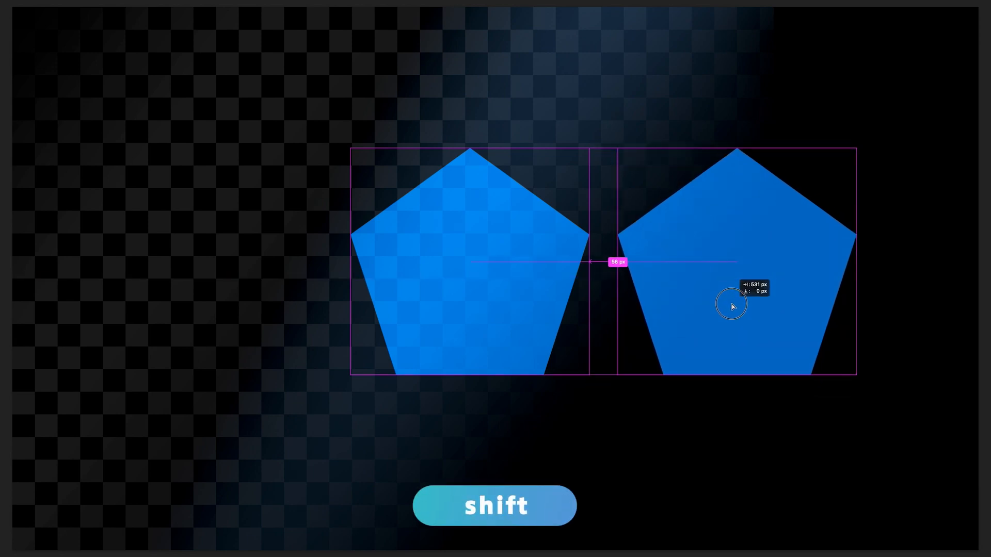
{"action": "left_click_drag", "start_coordinate": [732, 306], "coordinate": [760, 308]}
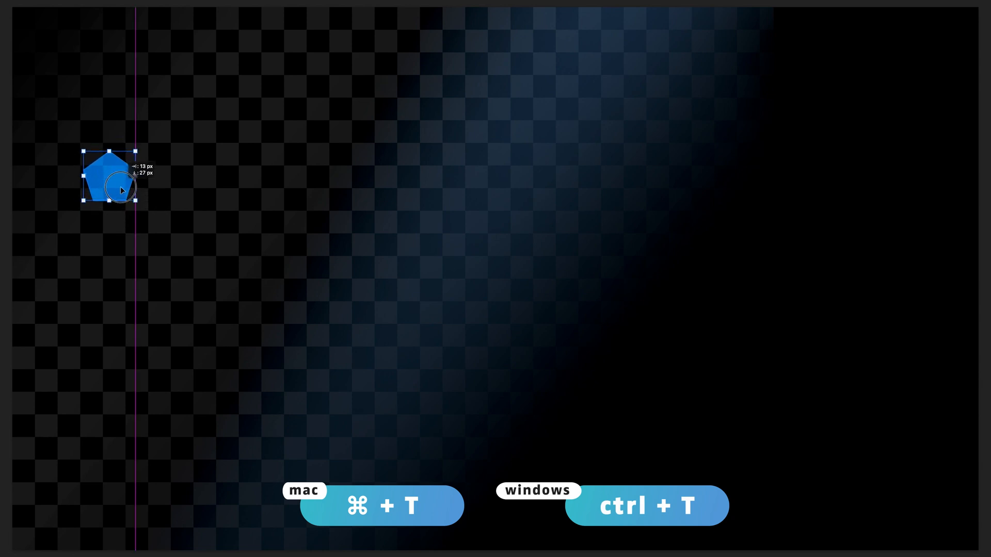
Move the scaled-down pentagon to the canvas's upper-left area
{"action": "left_click_drag", "start_coordinate": [110, 180], "coordinate": [199, 139]}
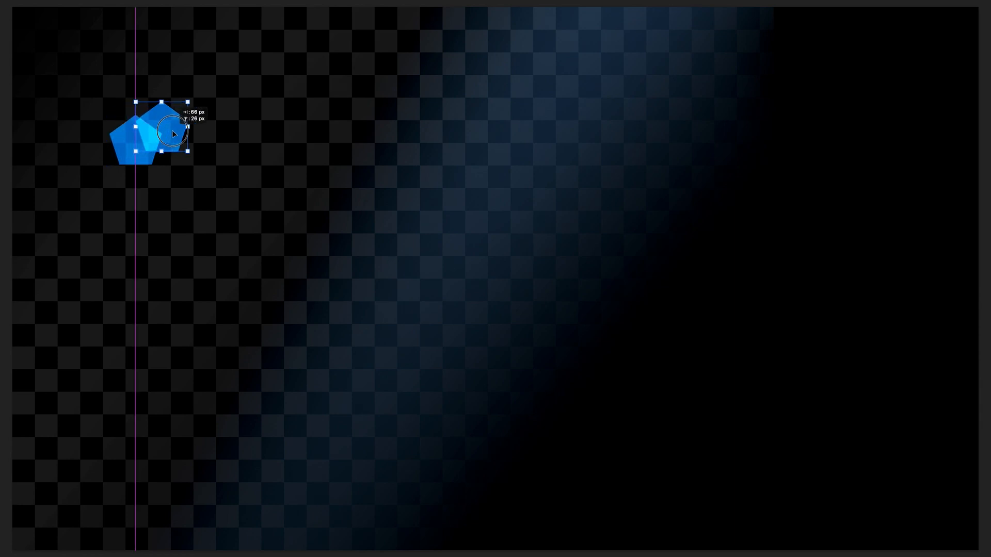
Alt+Shift-drag a level copy right of the first small pentagon to seed the twelve-shape row
{"action": "left_click_drag", "start_coordinate": [170, 133], "coordinate": [206, 151]}
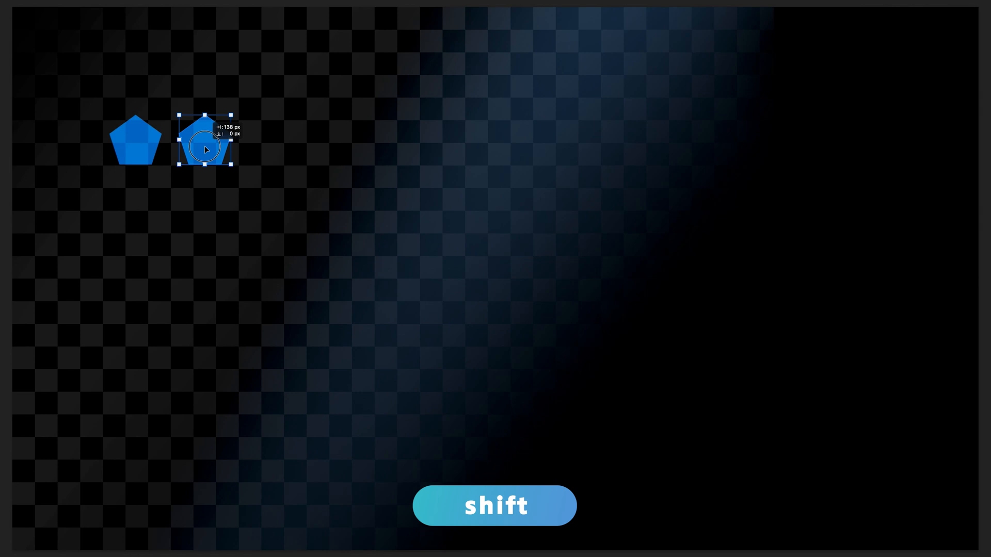
{"action": "left_click_drag", "start_coordinate": [206, 150], "coordinate": [196, 150]}
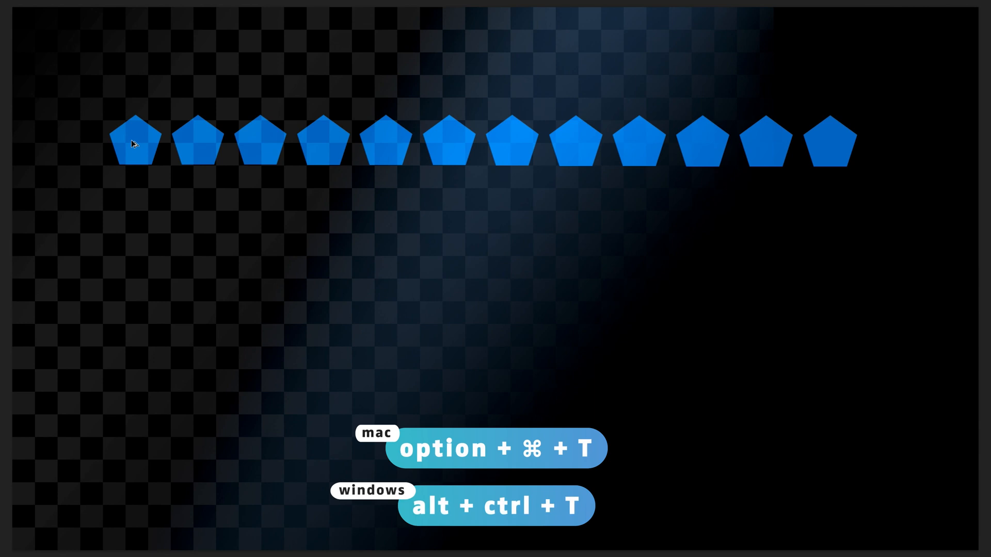
Alt-drag a copy of the row's leftmost pentagon straight downward
{"action": "left_click", "coordinate": [134, 139]}
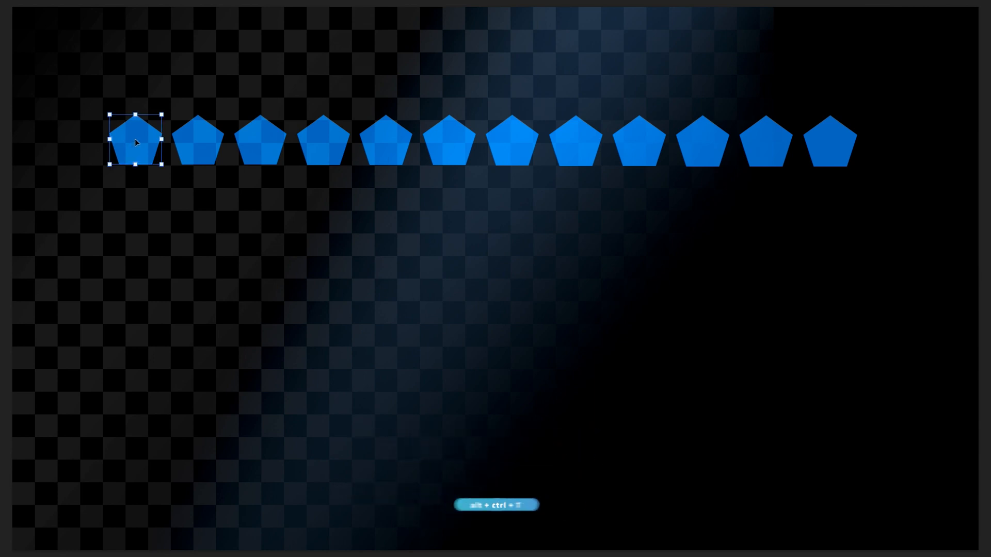
{"action": "left_click_drag", "start_coordinate": [134, 140], "coordinate": [134, 162]}
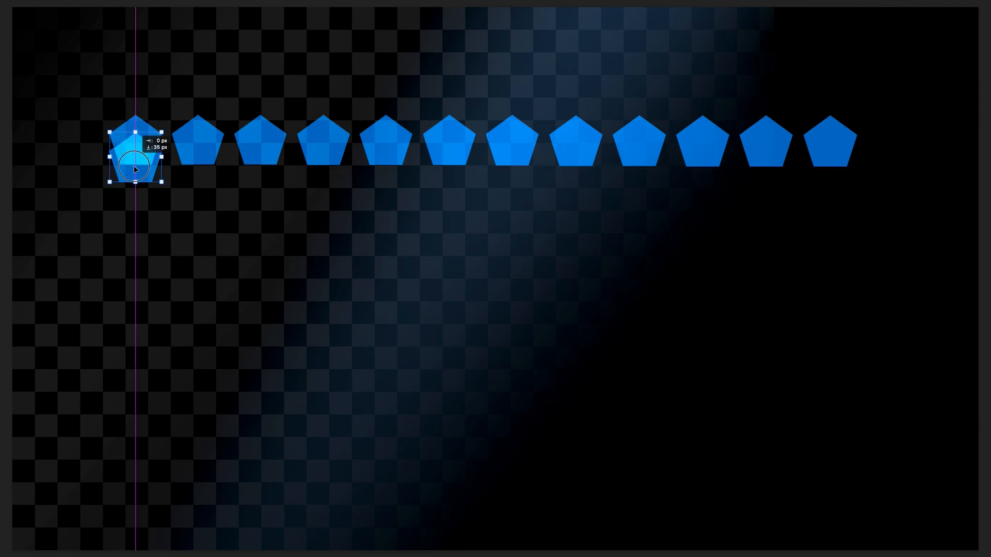